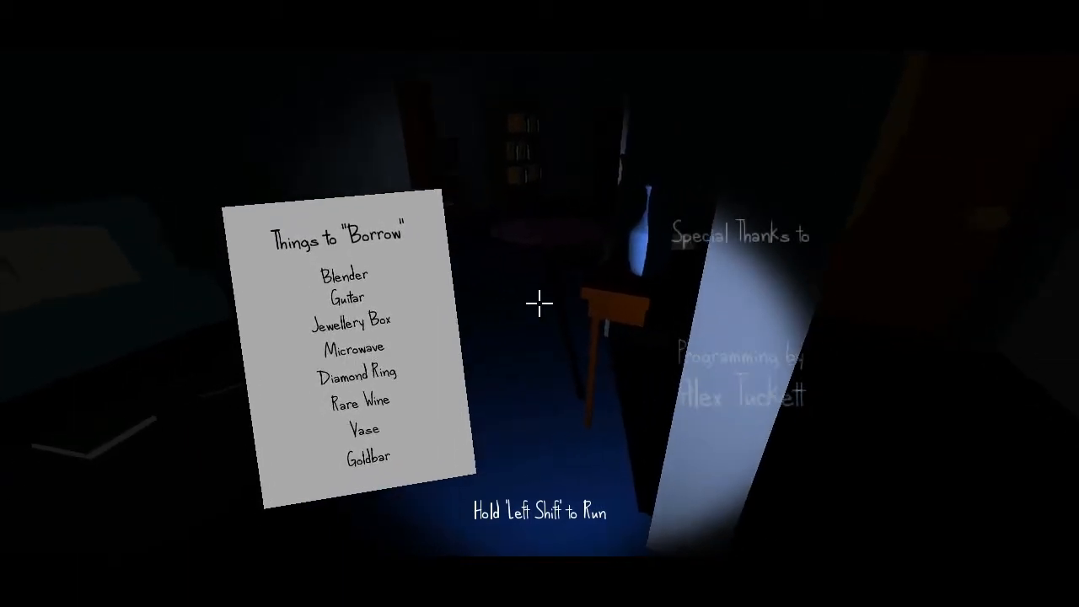
{"action": "mouse_move", "coordinate": [539, 303]}
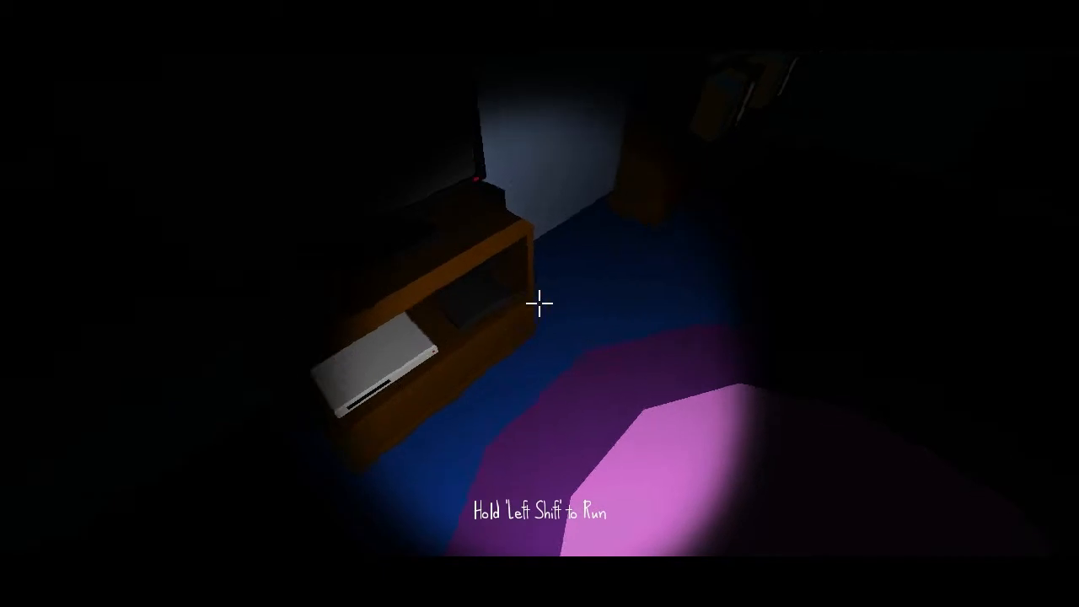
{"action": "mouse_move", "coordinate": [540, 303]}
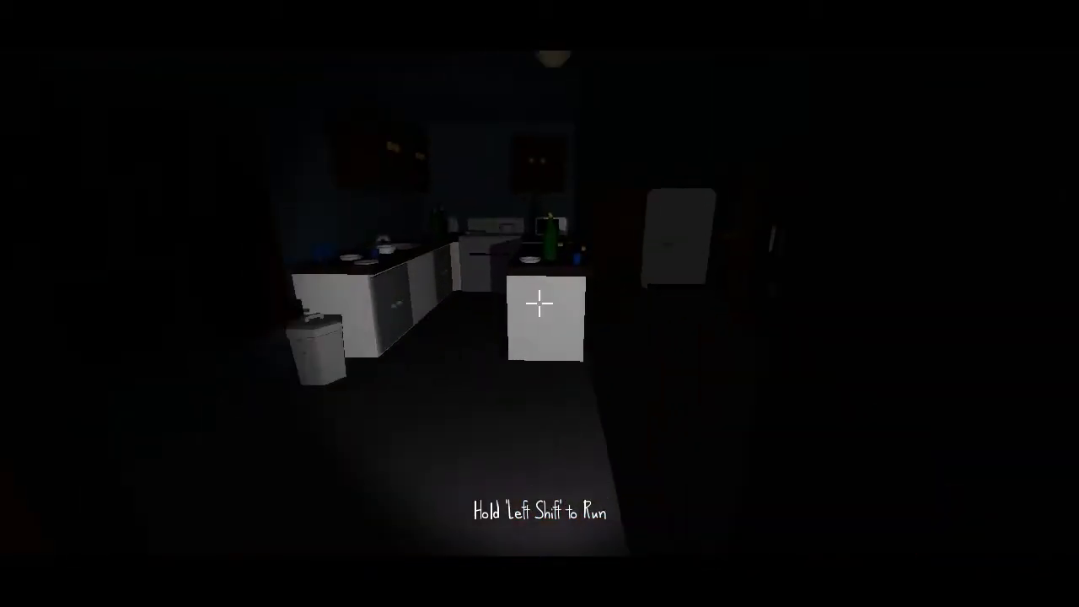
Search the house, opening the orange door, the upper desk drawer and the kitchen counter cabinet
{"action": "left_click", "coordinate": [537, 302]}
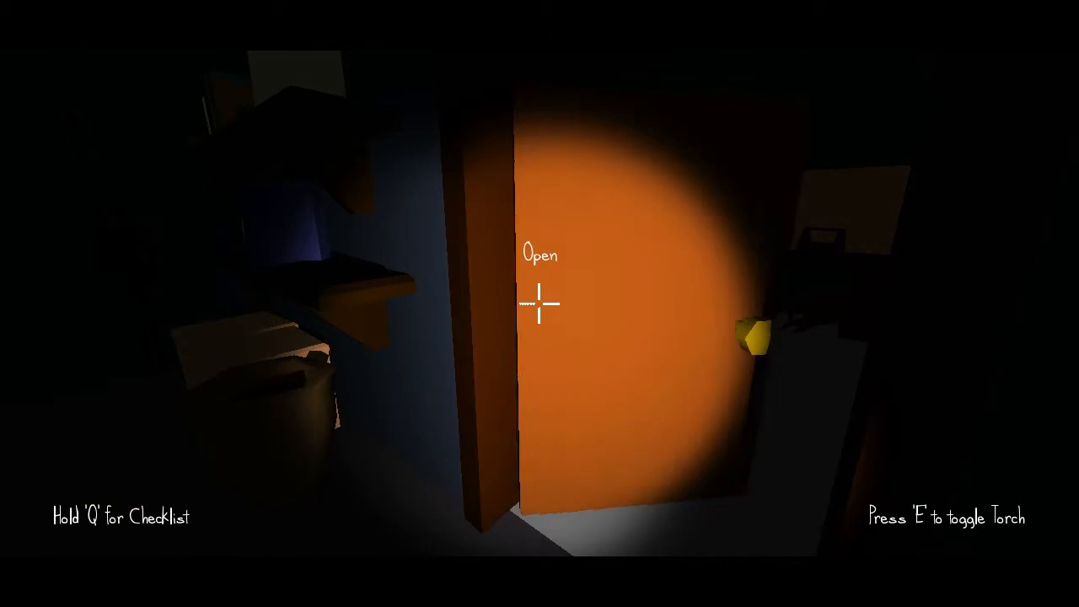
{"action": "left_click", "coordinate": [540, 303]}
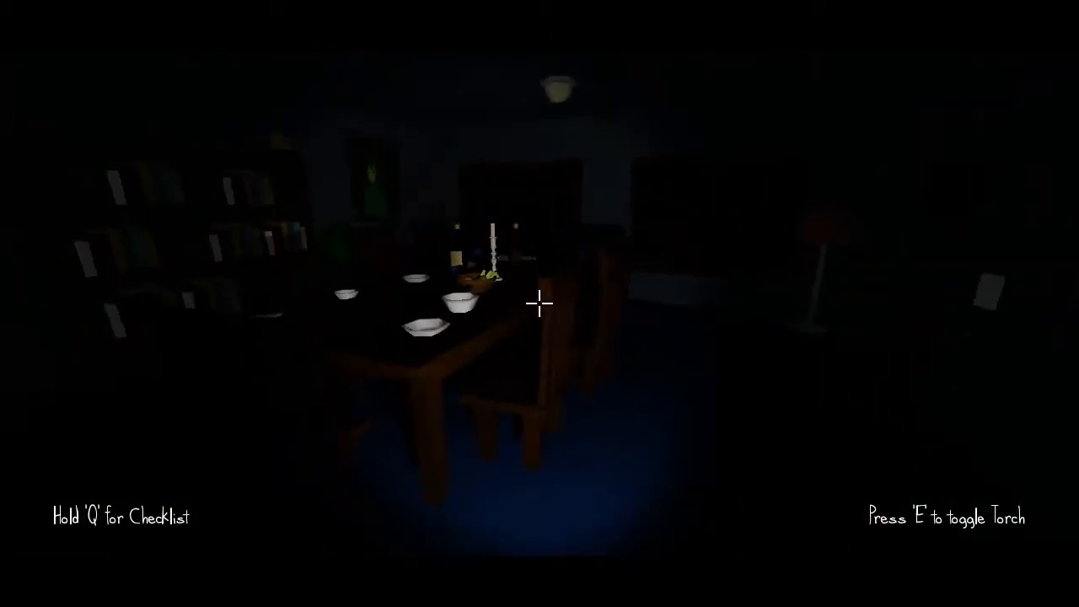
{"action": "key", "text": "q"}
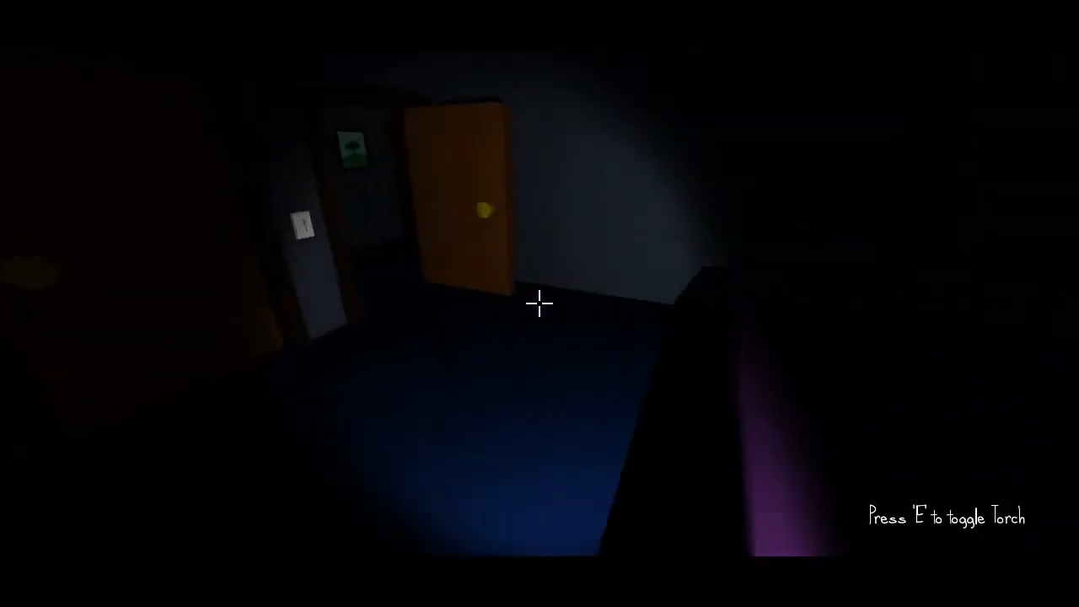
{"action": "mouse_move", "coordinate": [540, 303]}
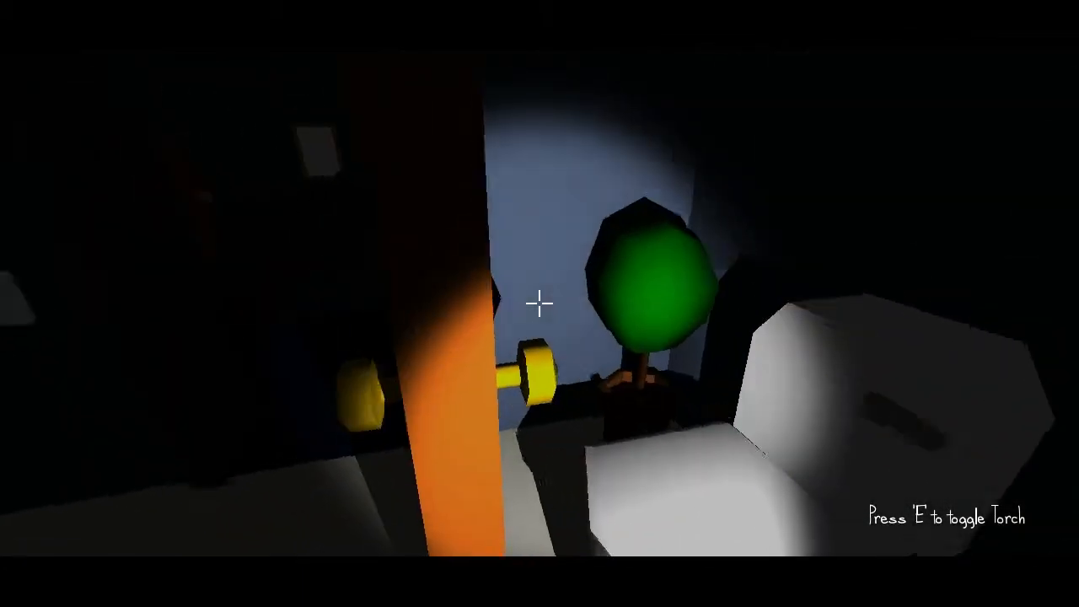
{"action": "key", "text": "e"}
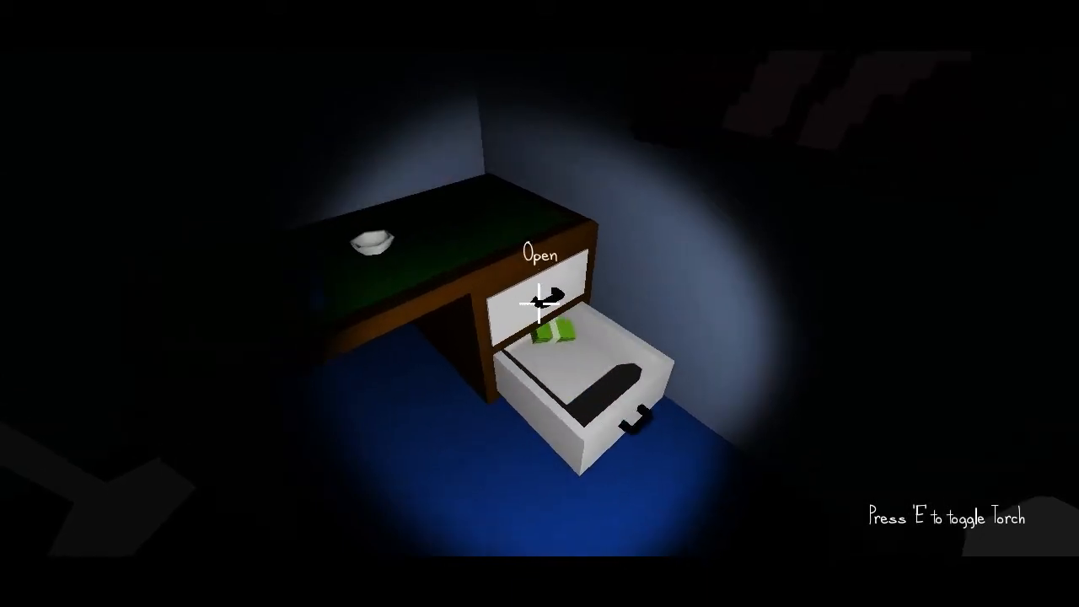
{"action": "left_click", "coordinate": [540, 312]}
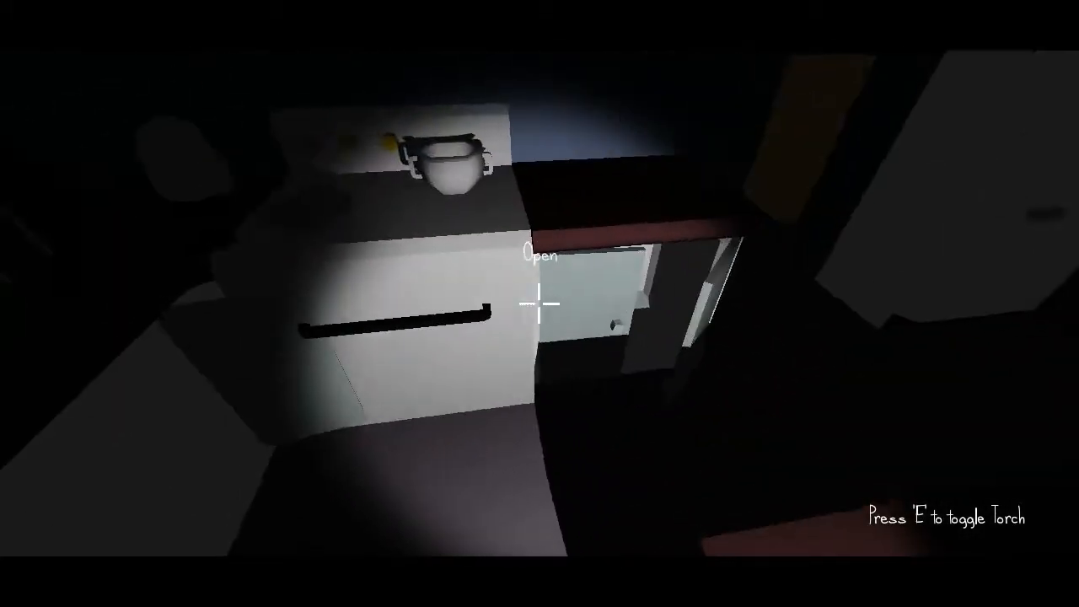
{"action": "left_click", "coordinate": [540, 303]}
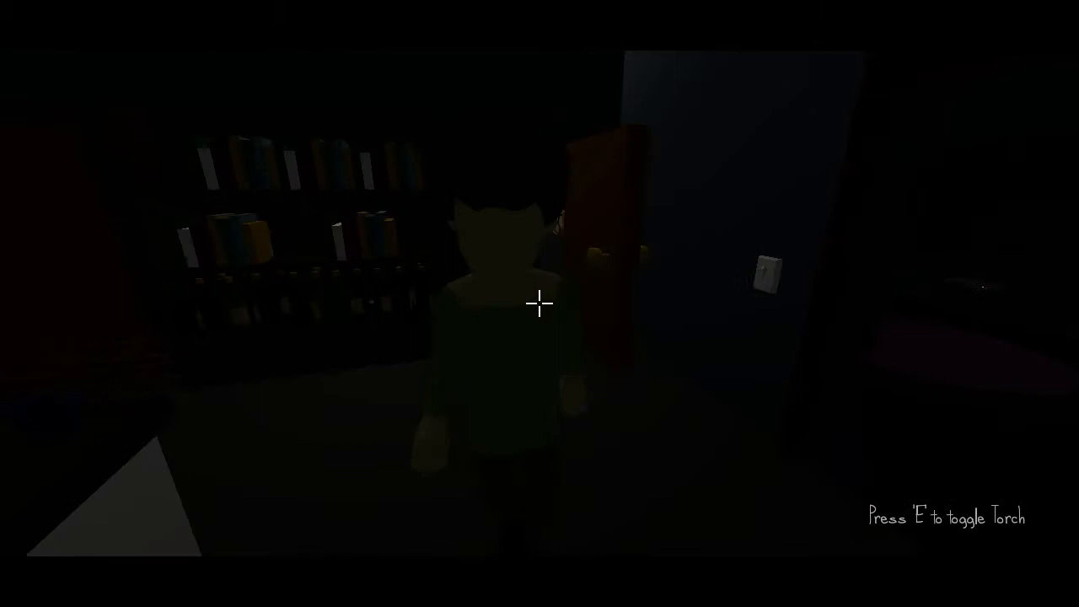
{"action": "key", "text": "w"}
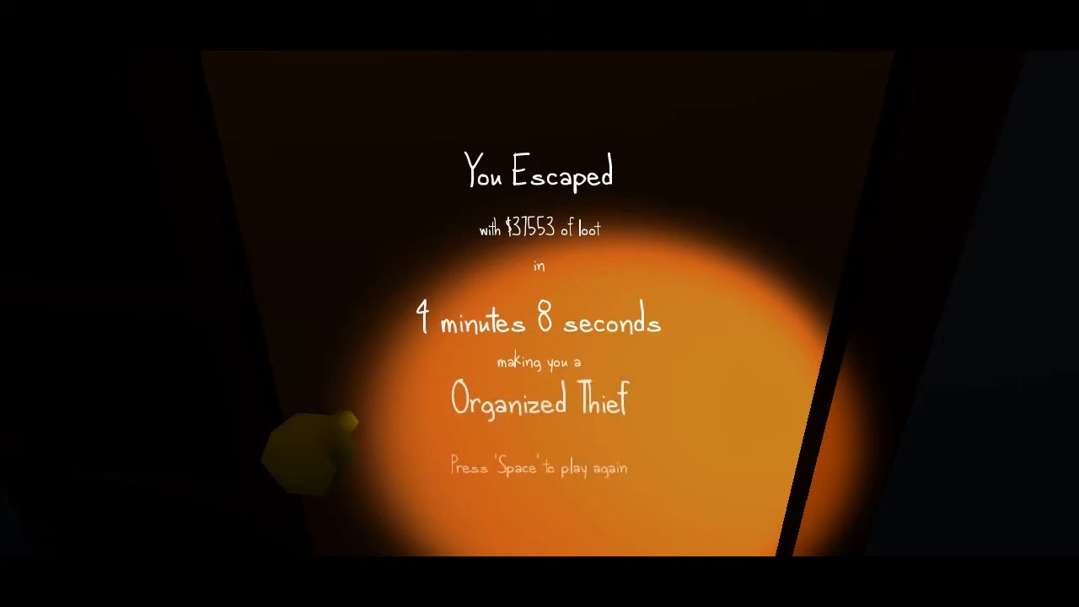
Replay the heist, take the Money Stack and open the safe
{"action": "key", "text": "space"}
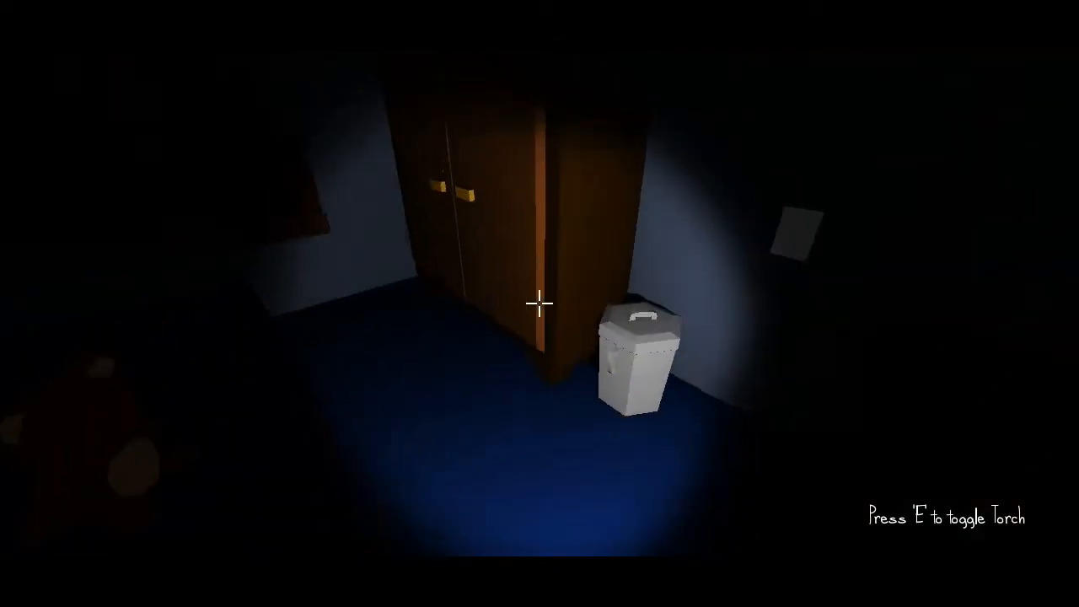
{"action": "mouse_move", "coordinate": [540, 304]}
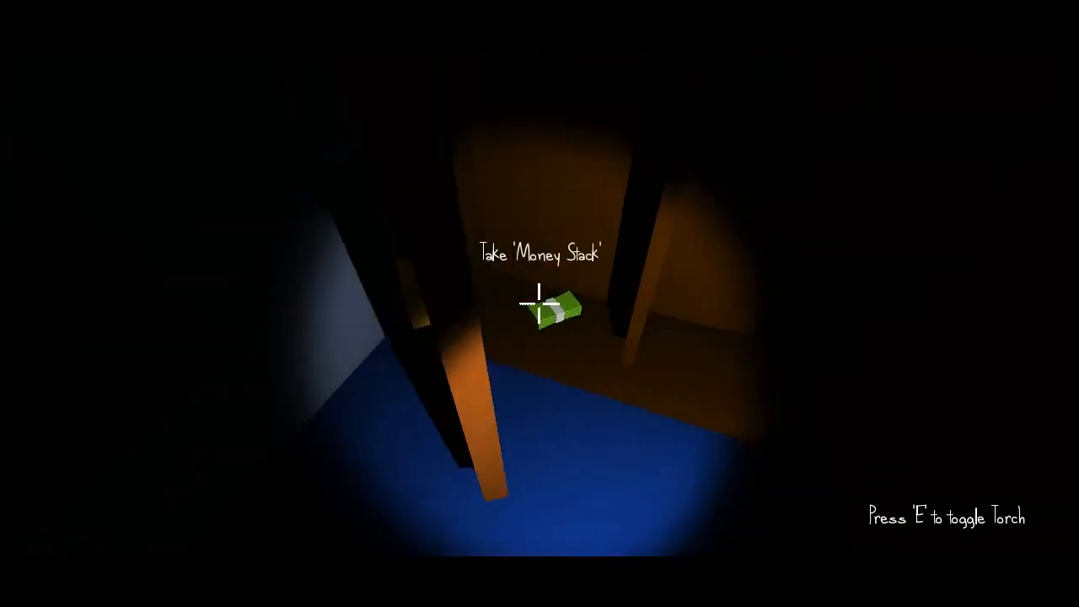
{"action": "mouse_move", "coordinate": [540, 303]}
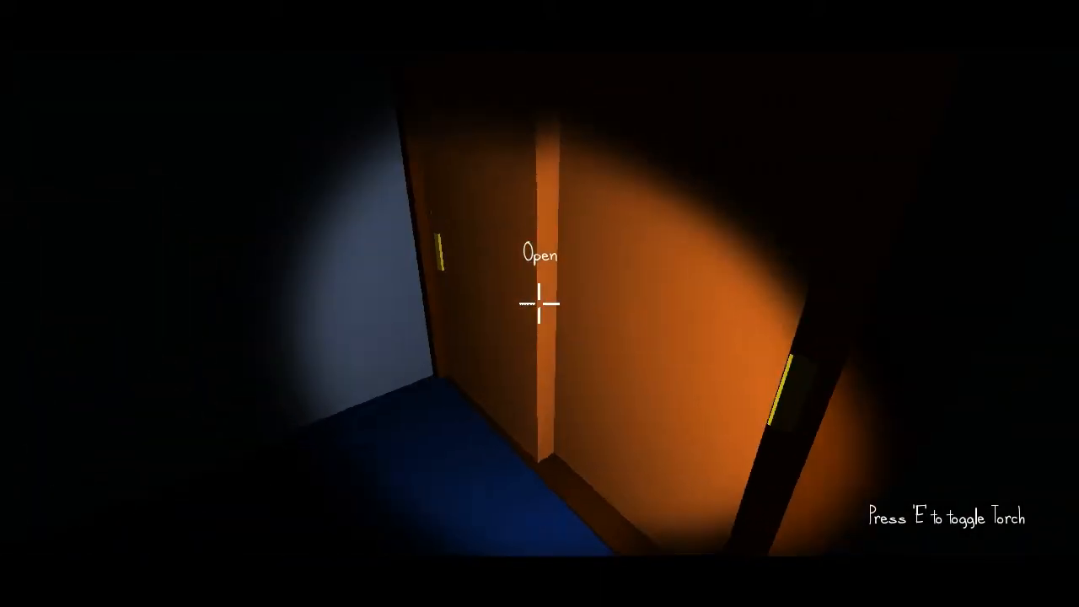
{"action": "left_click", "coordinate": [540, 306]}
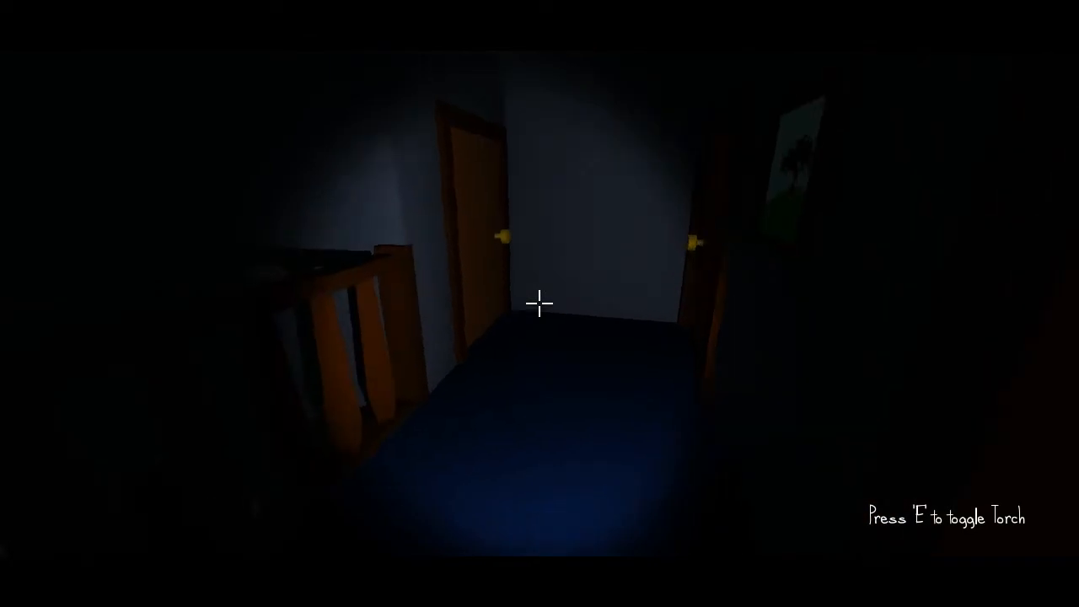
{"action": "mouse_move", "coordinate": [539, 304]}
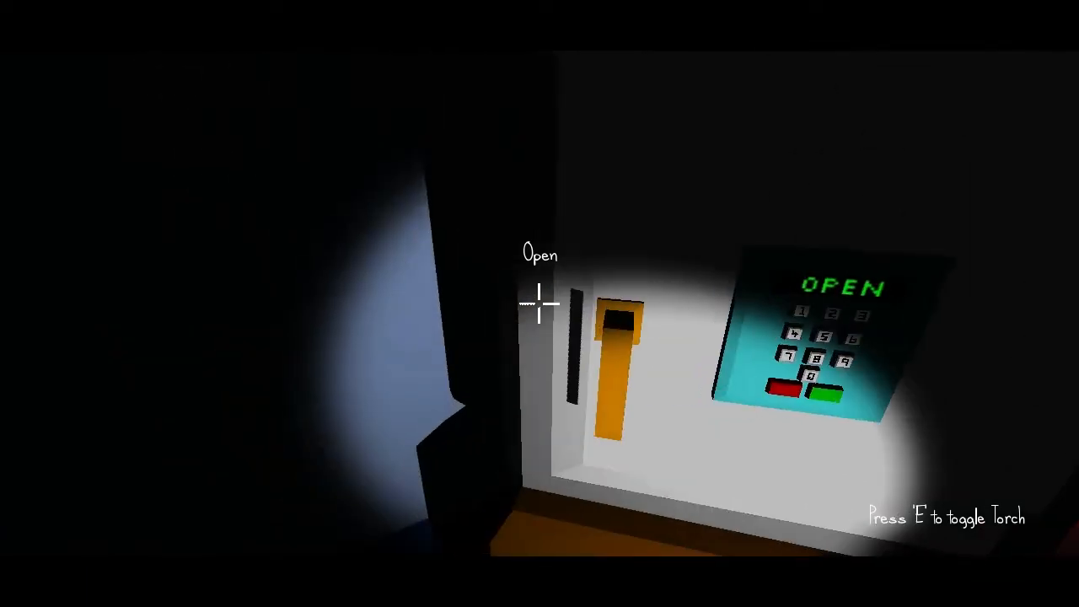
{"action": "left_click", "coordinate": [540, 308]}
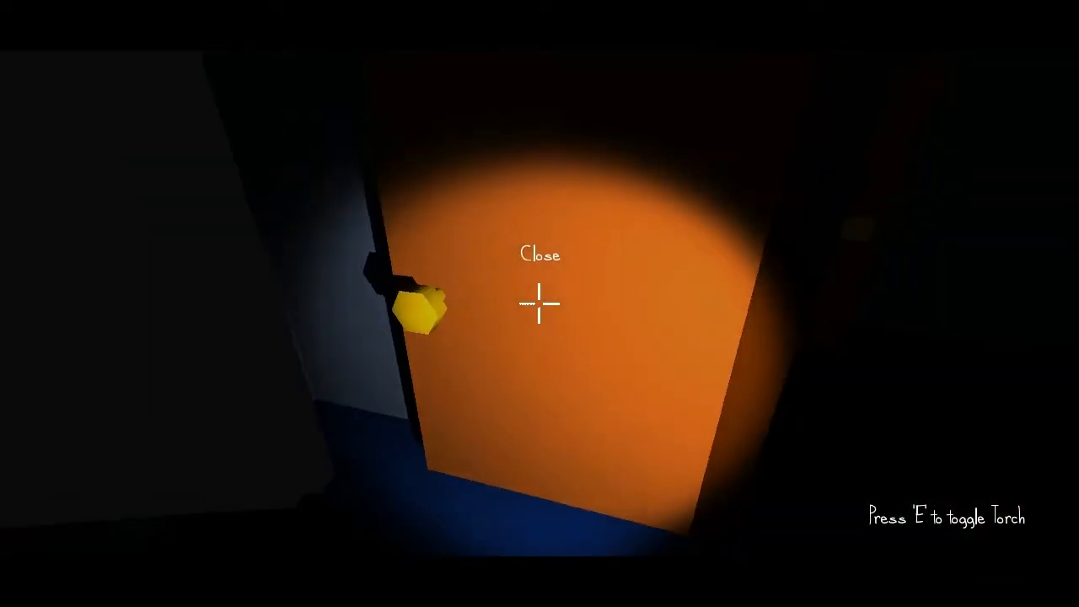